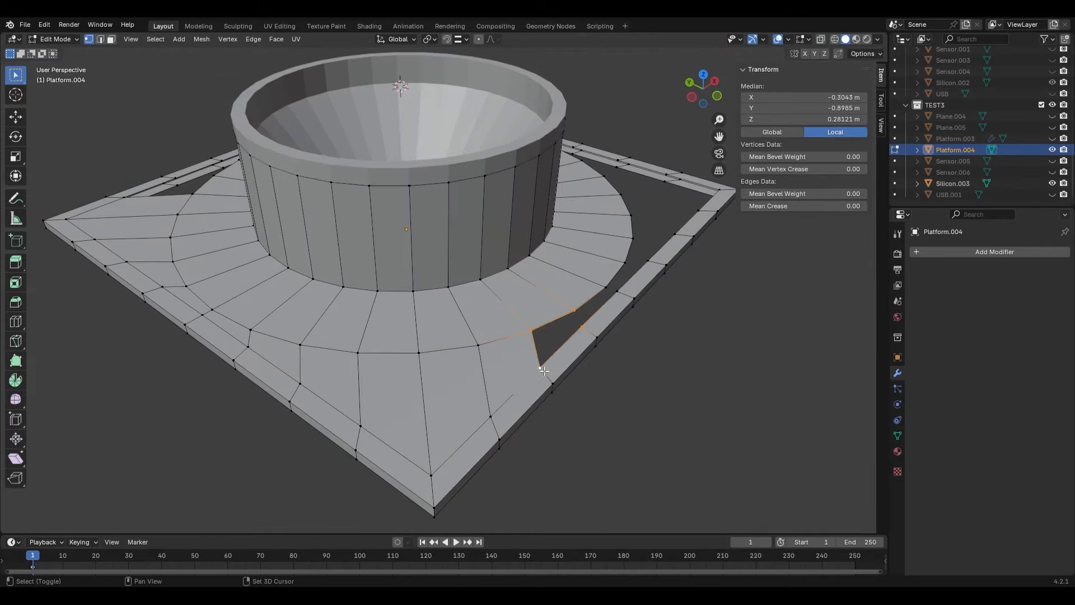
# - Add a rough sphere mesh over the cat sketch and pull its surface into an egg shape
pyautogui.press('Tab')
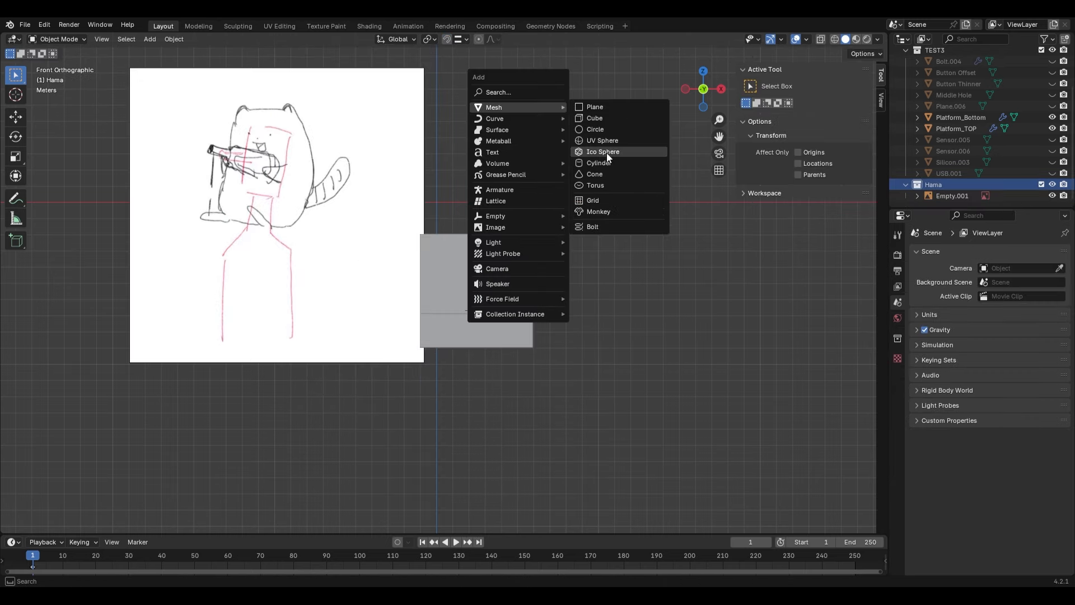
pyautogui.click(603, 151)
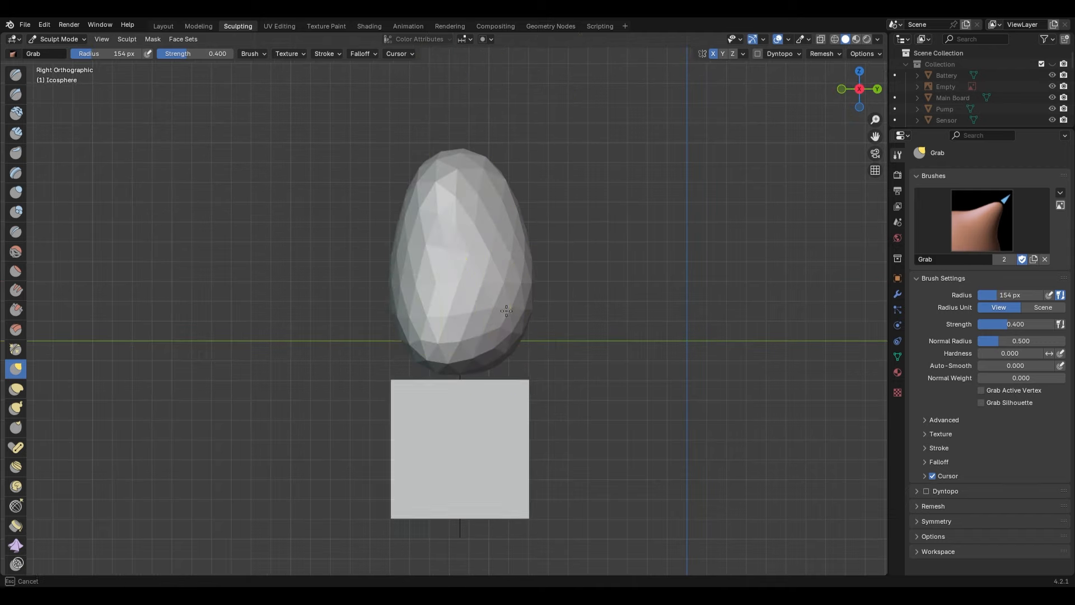
pyautogui.moveTo(507, 309); pyautogui.dragTo(484, 199)
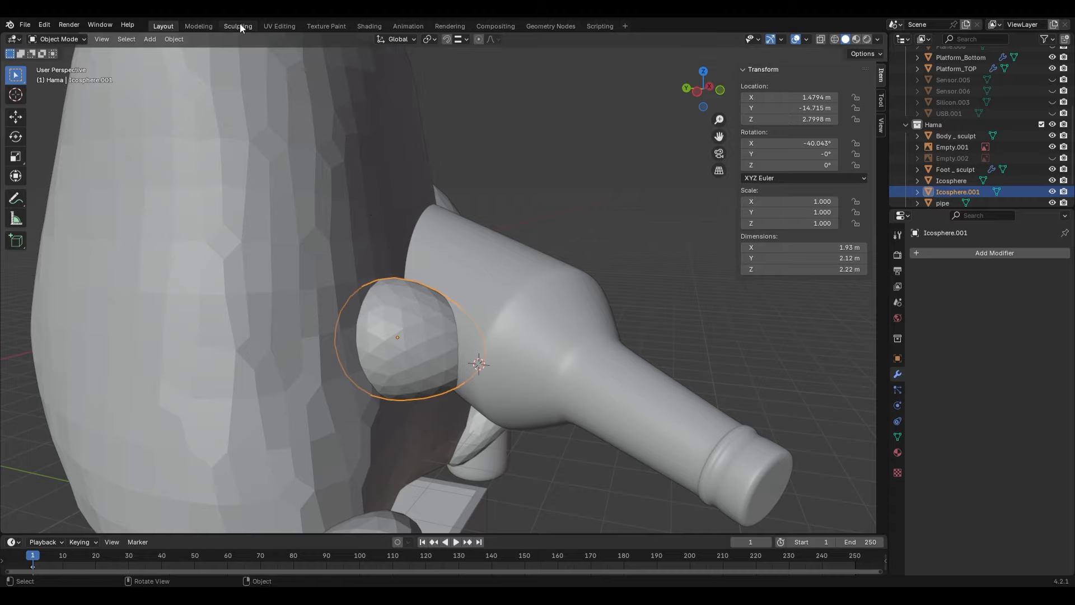
# - Smooth the cat body and tail with the Smooth brush until the facets disappear
pyautogui.click(237, 25)
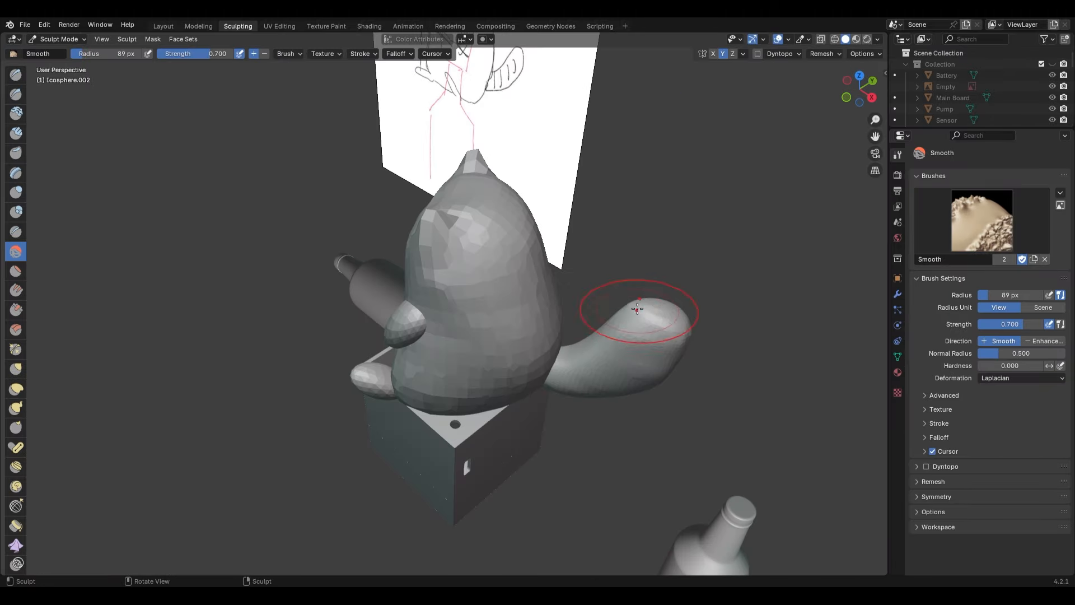
pyautogui.click(823, 53)
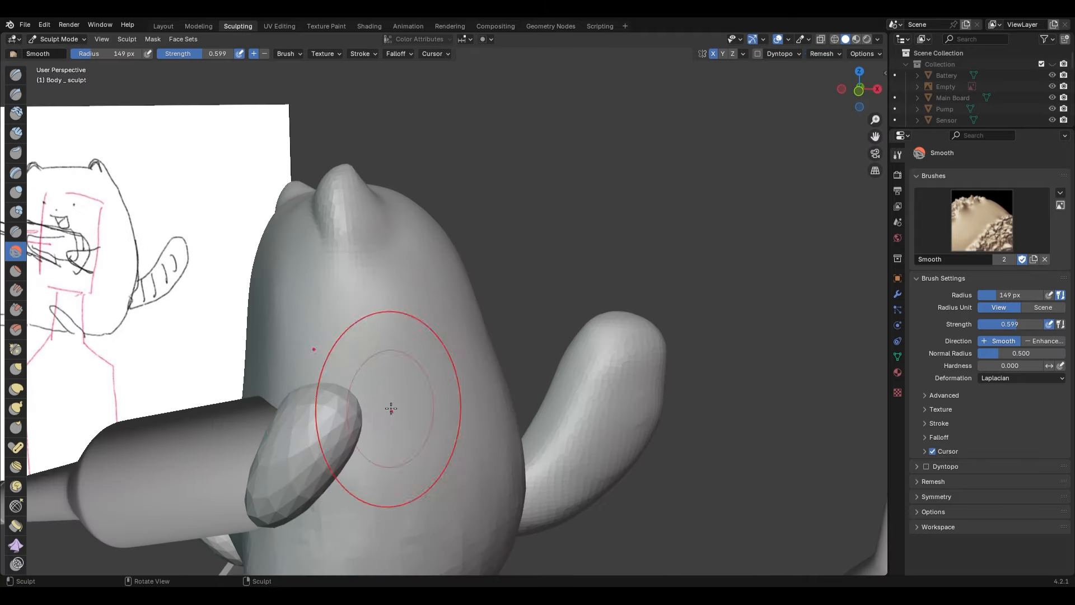
pyautogui.click(162, 26)
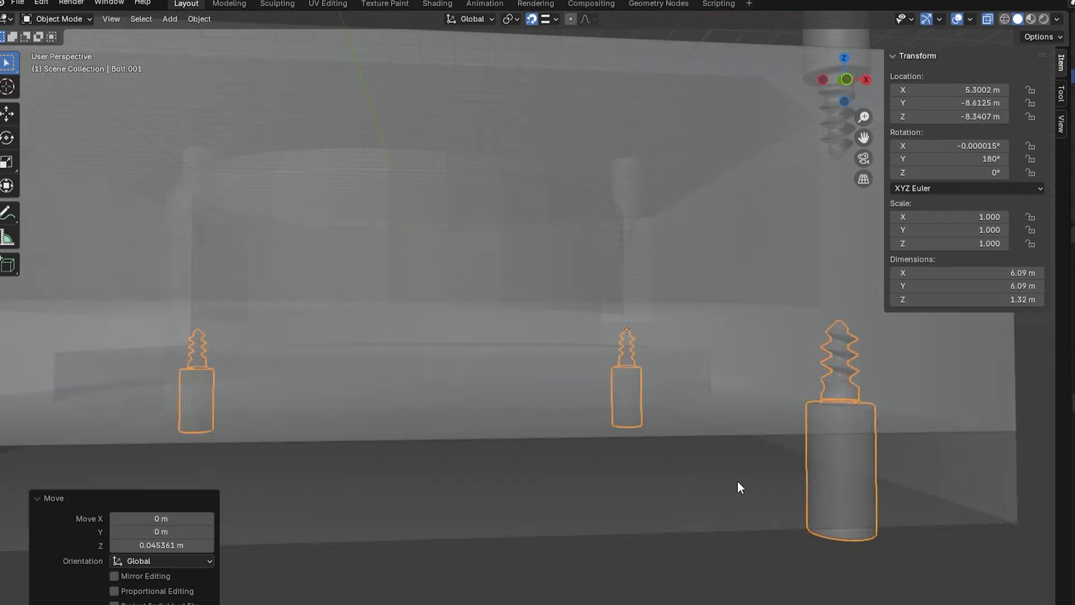
# - Enter Edit Mode on Platform_Bottom to begin reshaping its lower edge row
pyautogui.press('Tab')
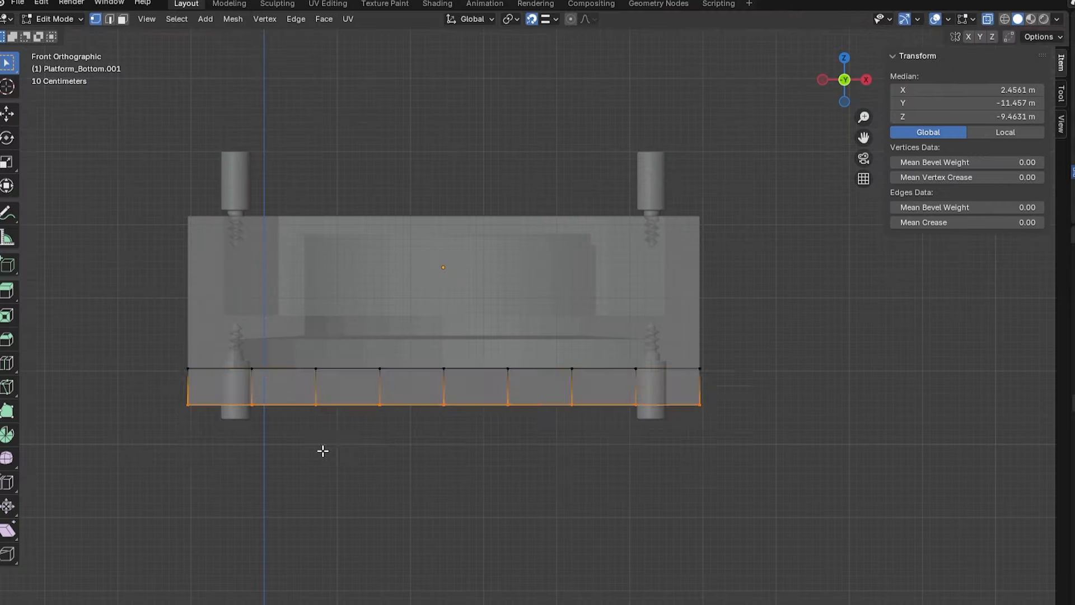